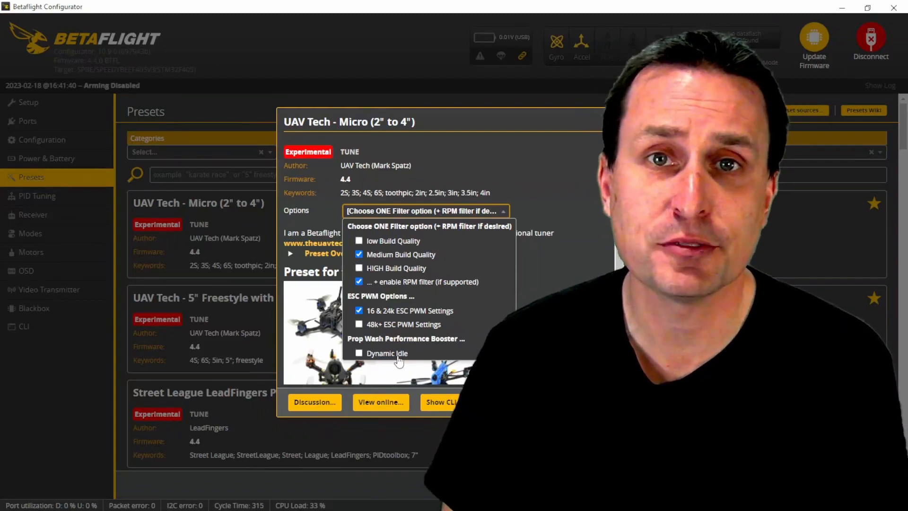
Enable Dynamic Idle in the UAV Tech Micro preset, check the Motors note, then view PID Tuning (3500 rpm idle)
click(359, 353)
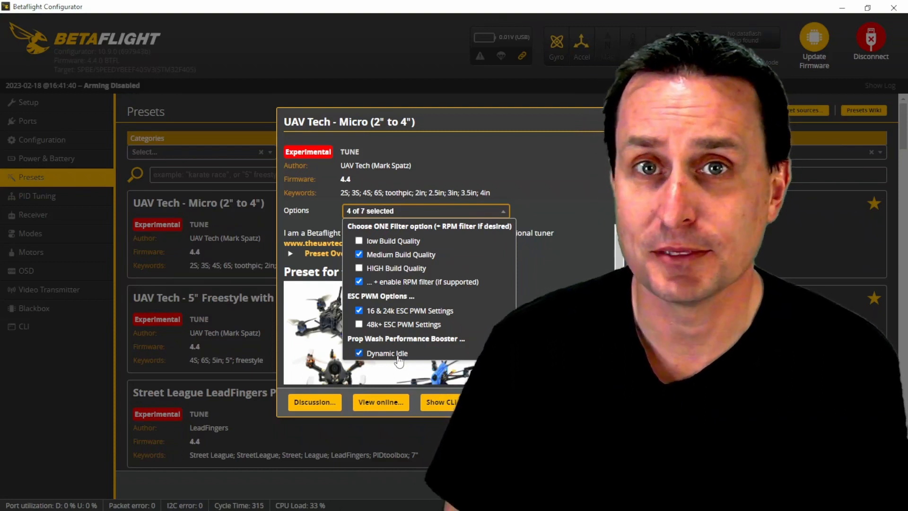
click(30, 252)
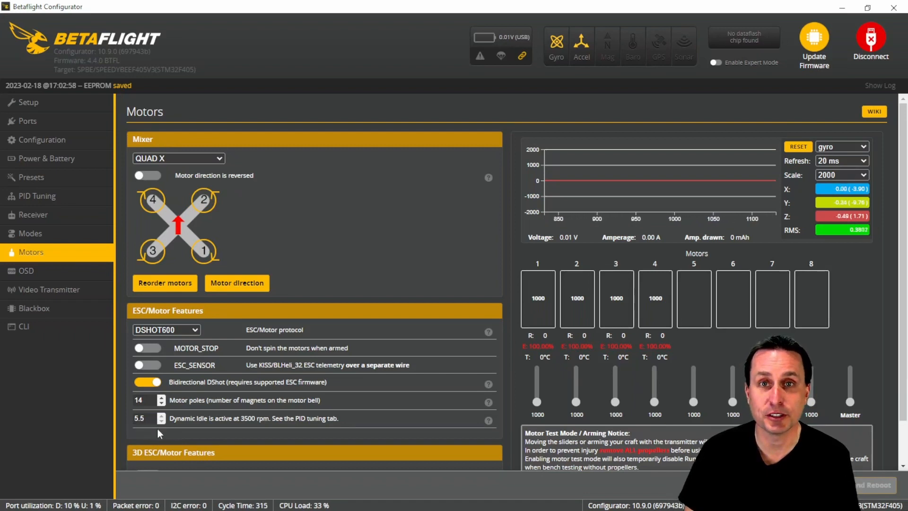
click(37, 196)
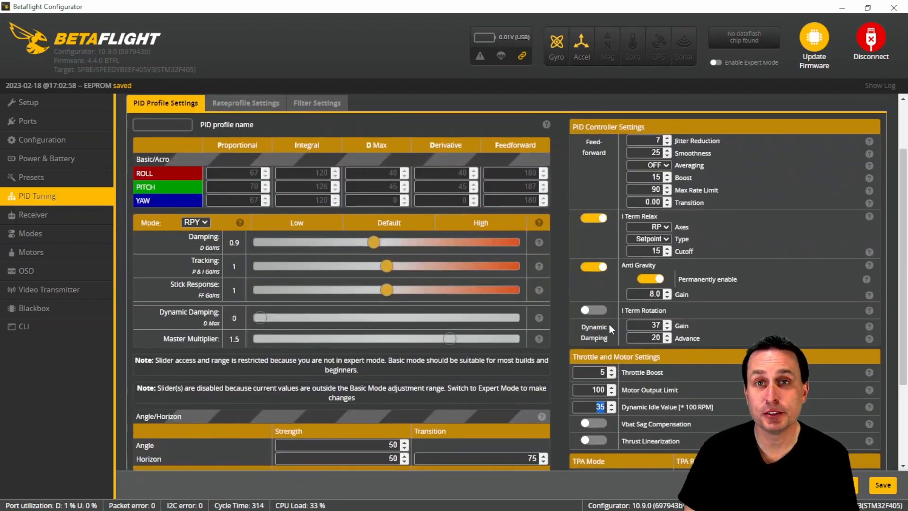
scroll(down, 3)
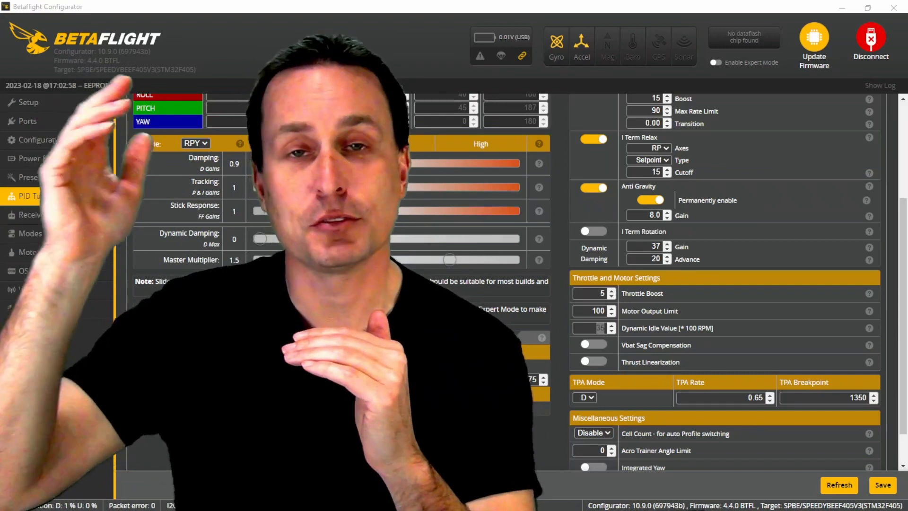
Return to the Presets tab and show the UAV Tech Micro options with Dynamic Idle ticked
click(881, 485)
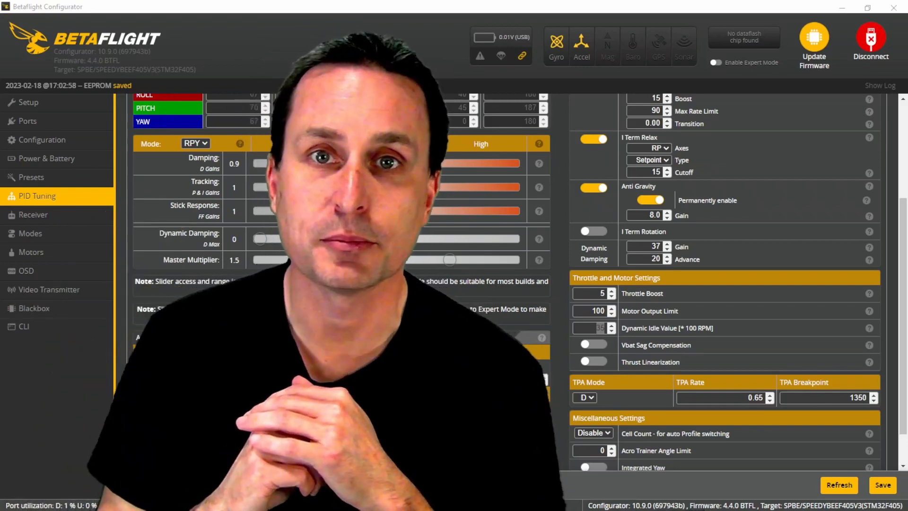
click(31, 177)
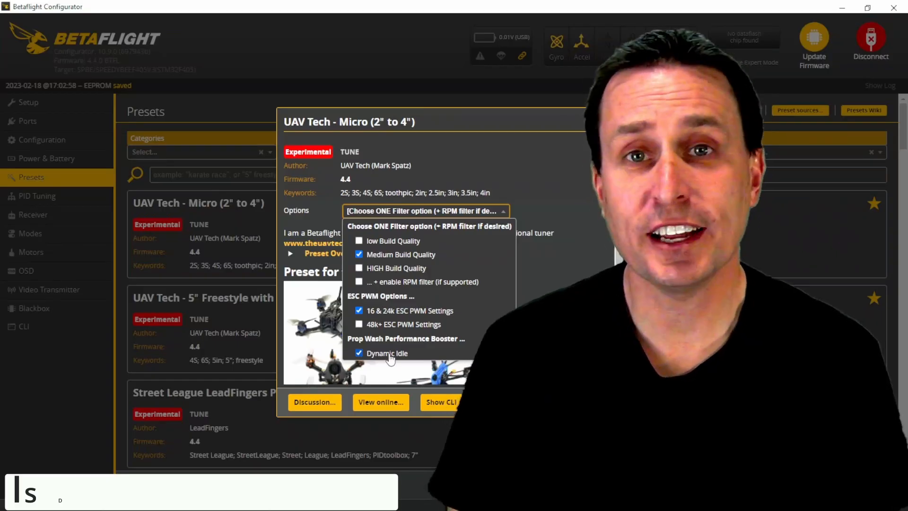